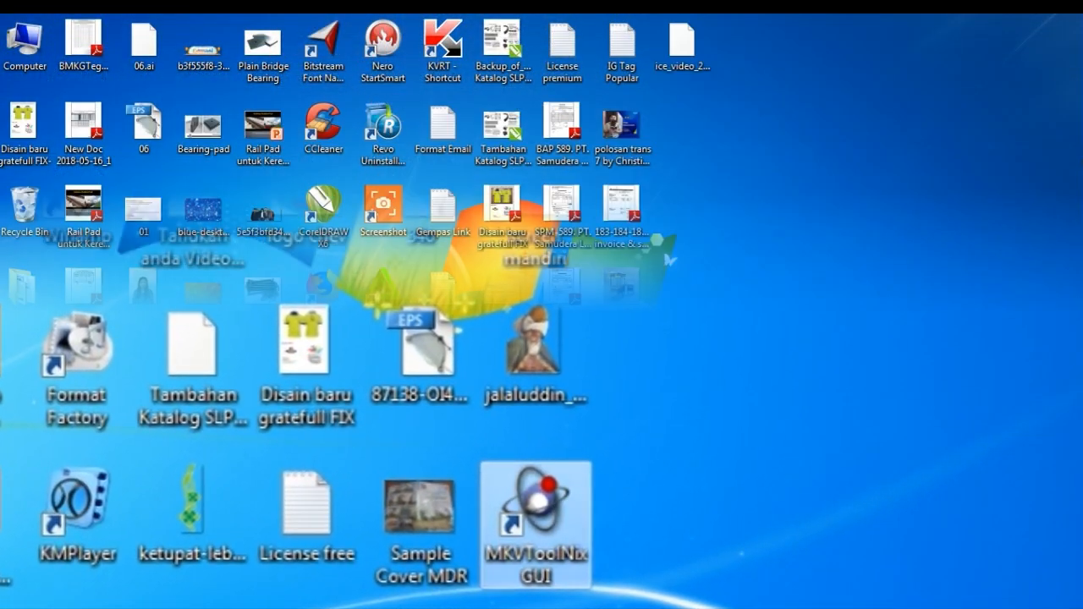
# Step: Launch MKVToolNix GUI from its desktop shortcut
pyautogui.doubleClick(535, 525)
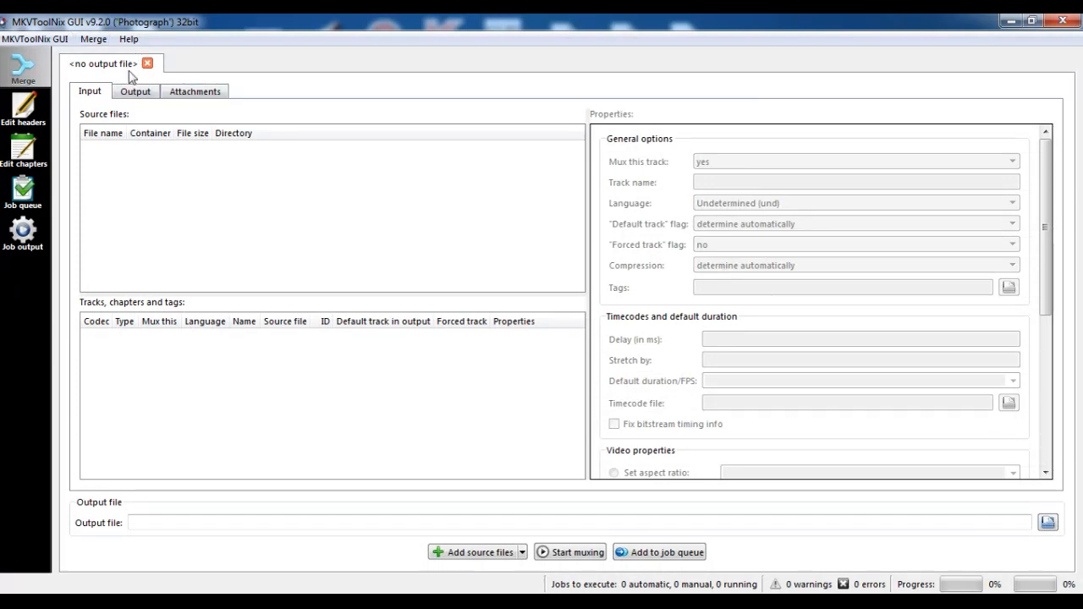
pyautogui.moveTo(142, 177)
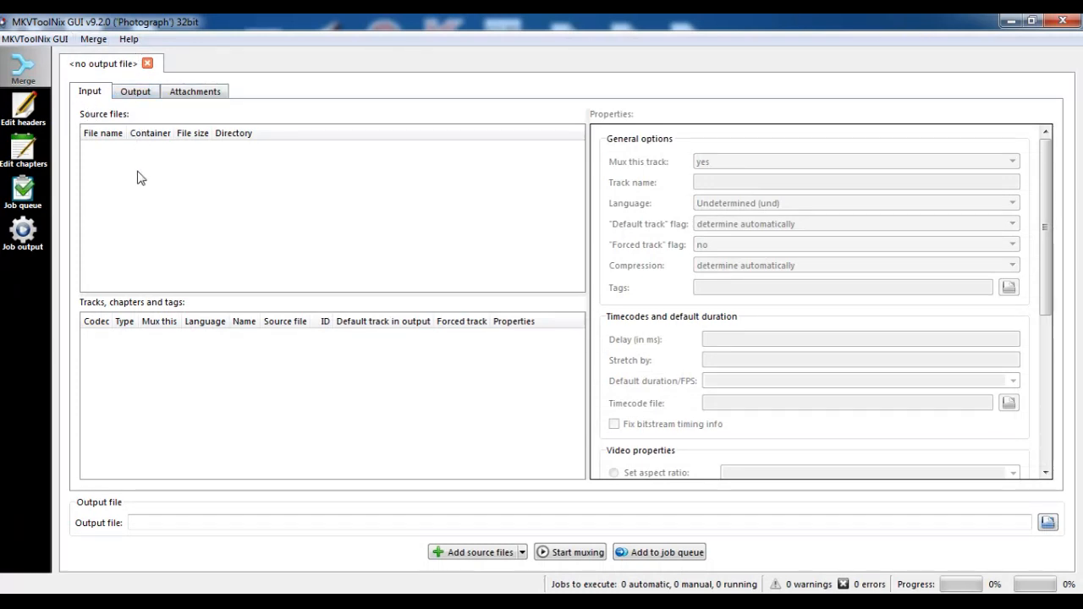
# Step: Add the Baywatch MP4 from the Film Bioskop folder as a source file
pyautogui.click(476, 552)
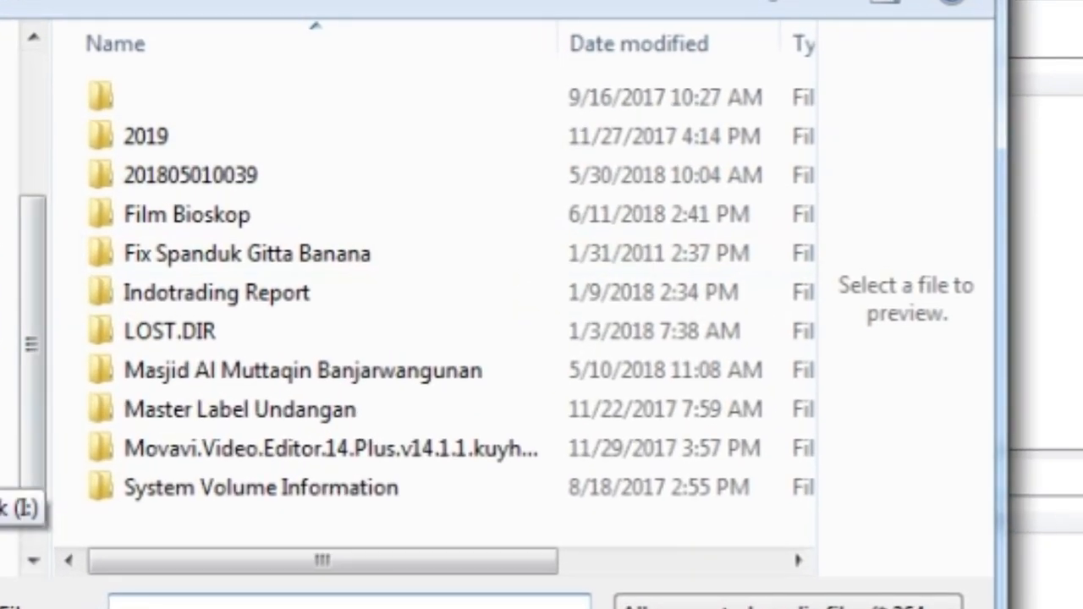
pyautogui.click(186, 213)
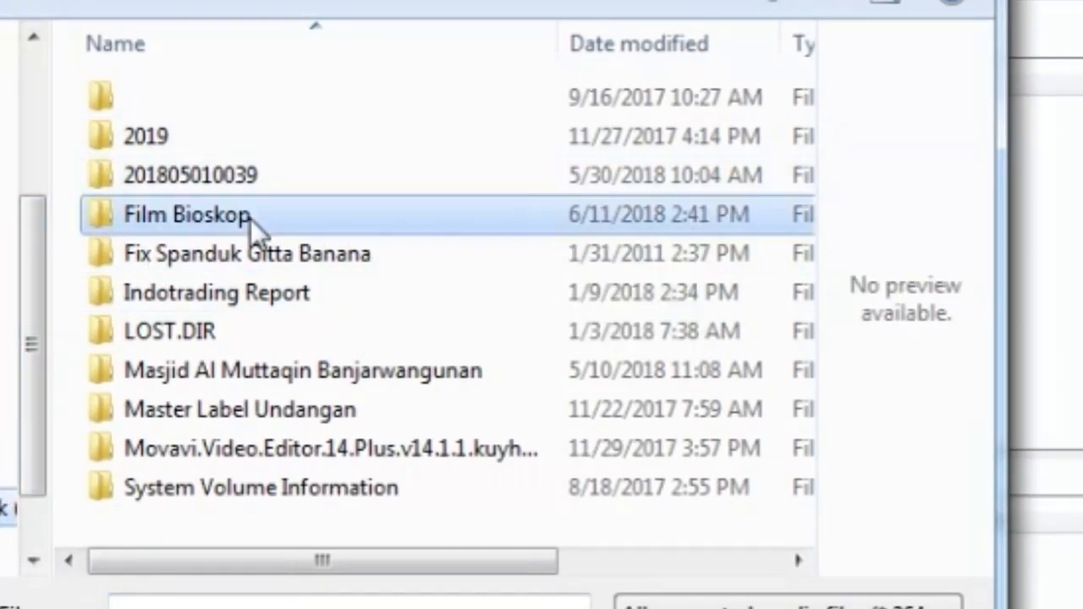
pyautogui.doubleClick(188, 215)
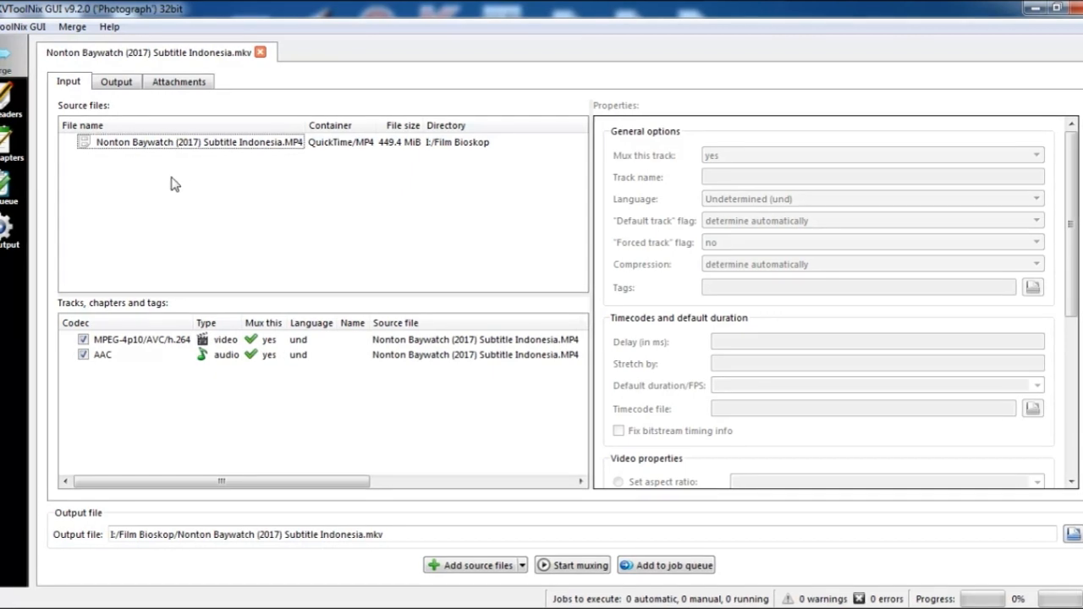
# Step: Add the Baywatch .srt subtitle file to the job via the source list's Add files
pyautogui.rightClick(175, 184)
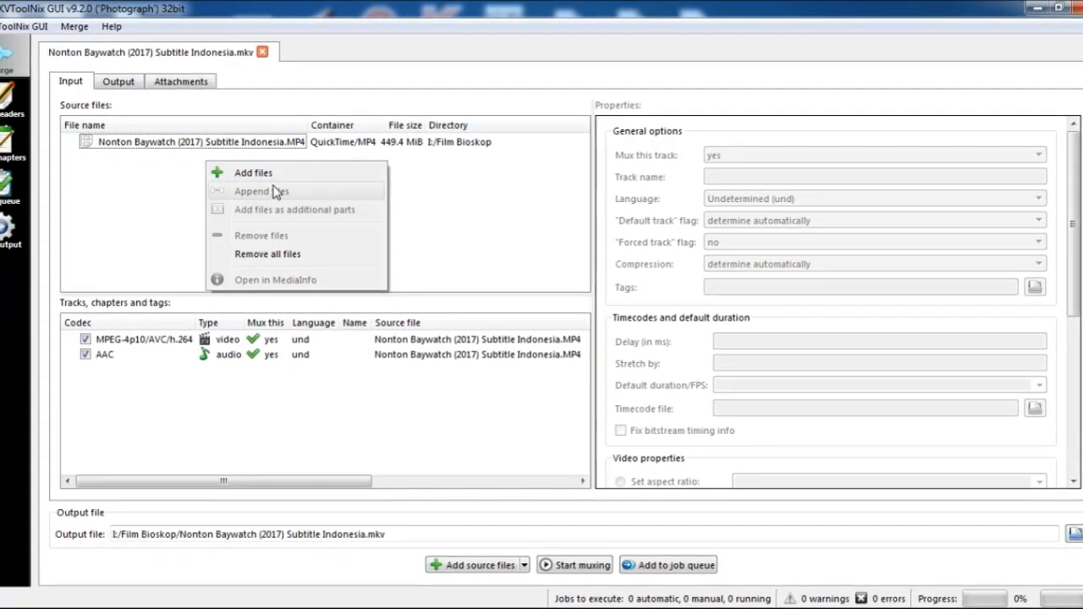
pyautogui.click(253, 172)
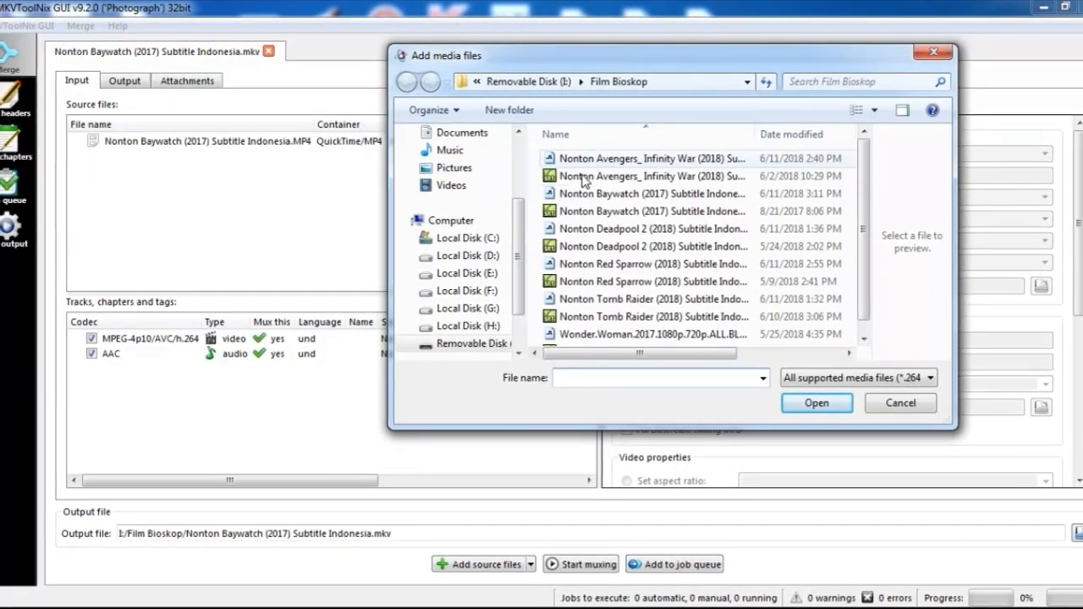
pyautogui.click(652, 211)
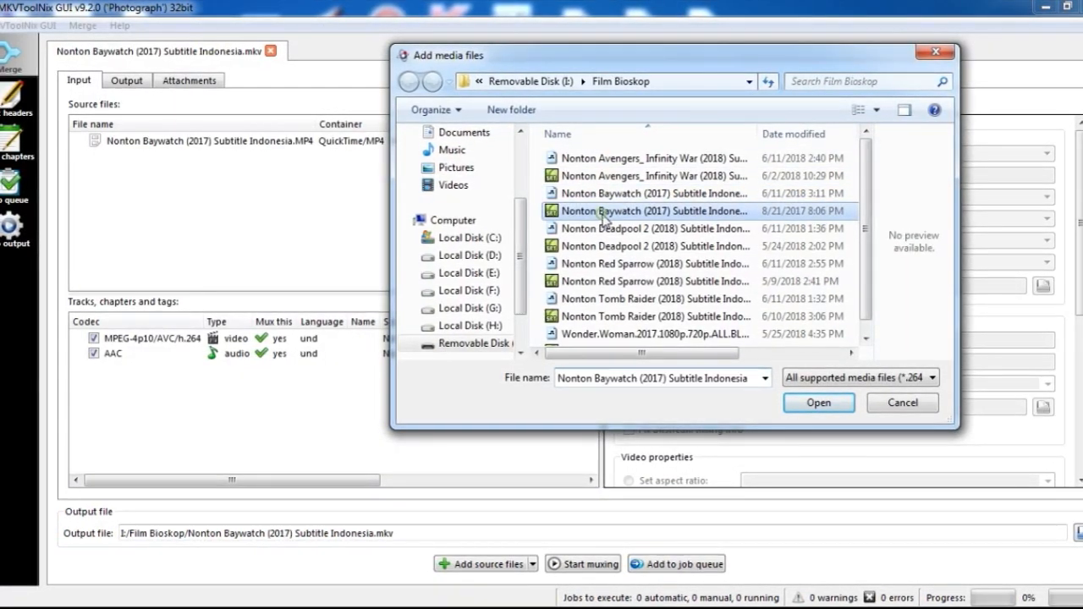
pyautogui.click(818, 402)
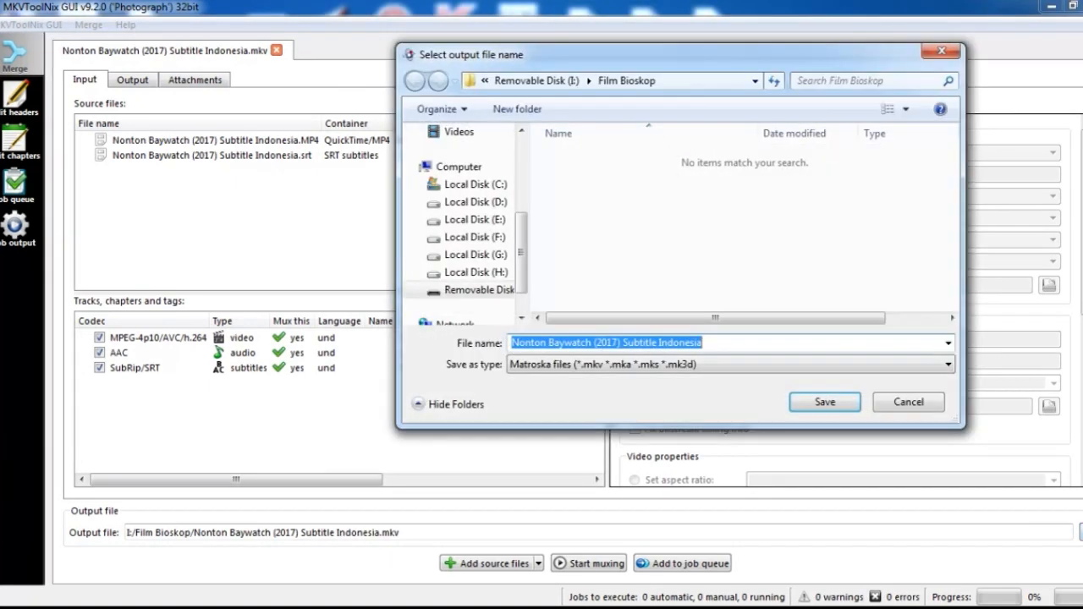
pyautogui.moveTo(477, 272)
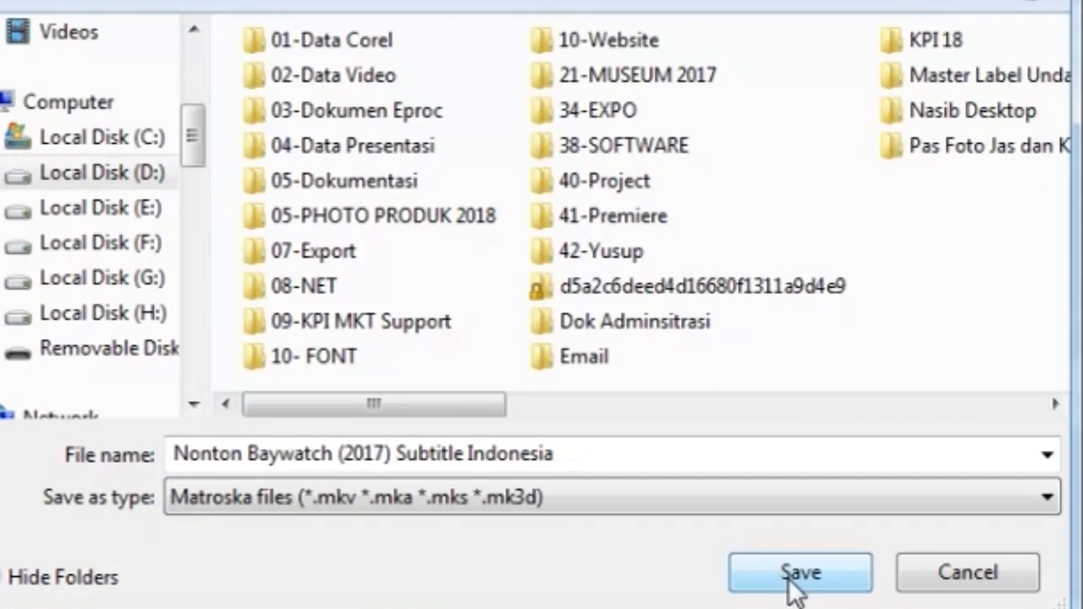
# Step: Save the output MKV to Local Disk (D:)
pyautogui.click(799, 572)
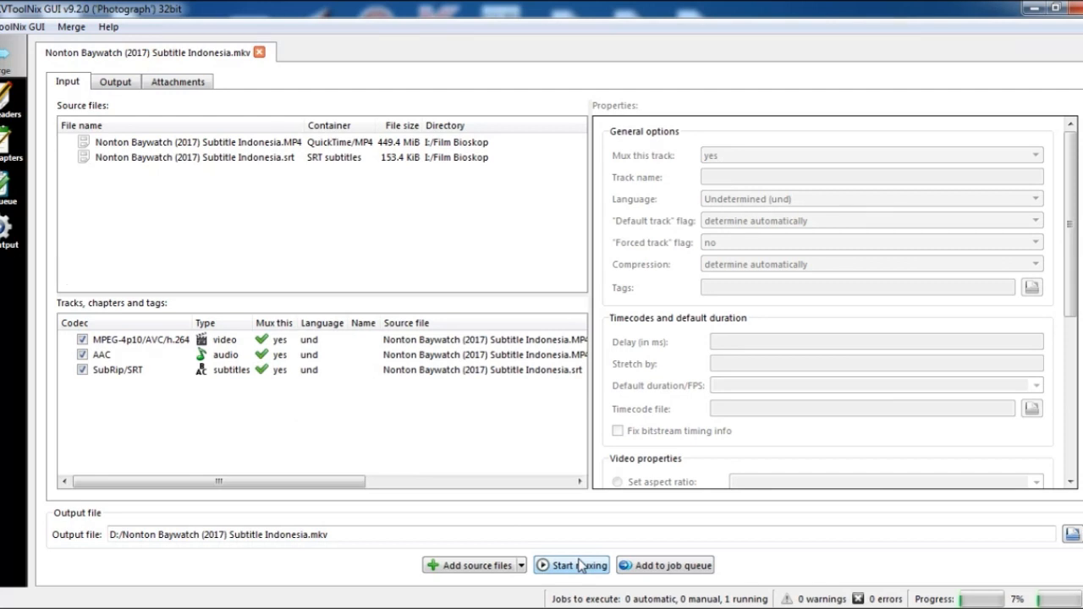
# Step: Start muxing and let it reach 100%, then check the output file path
pyautogui.click(572, 564)
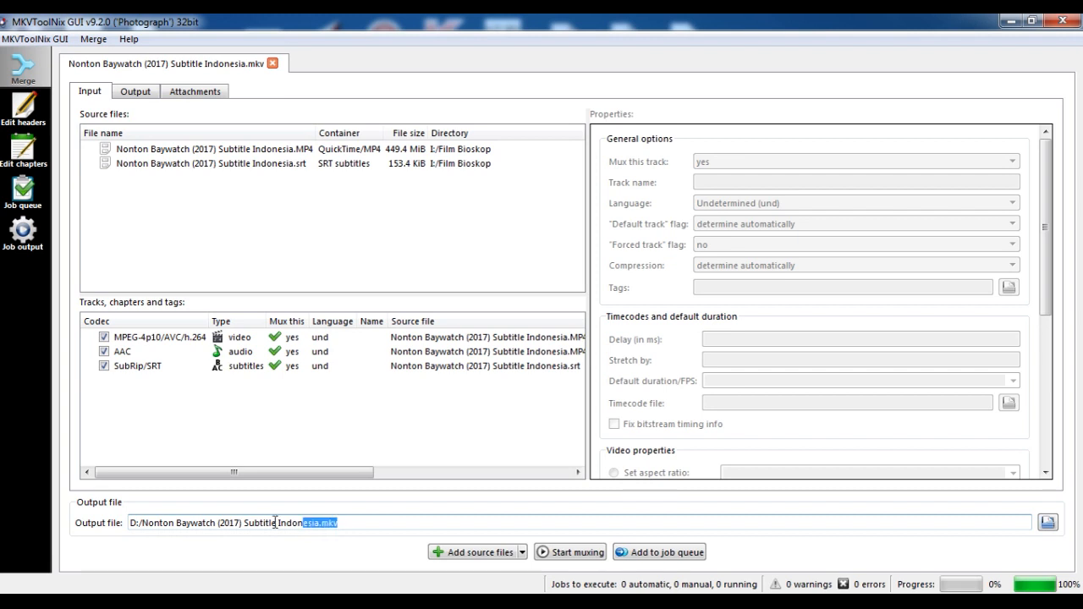
pyautogui.click(297, 523)
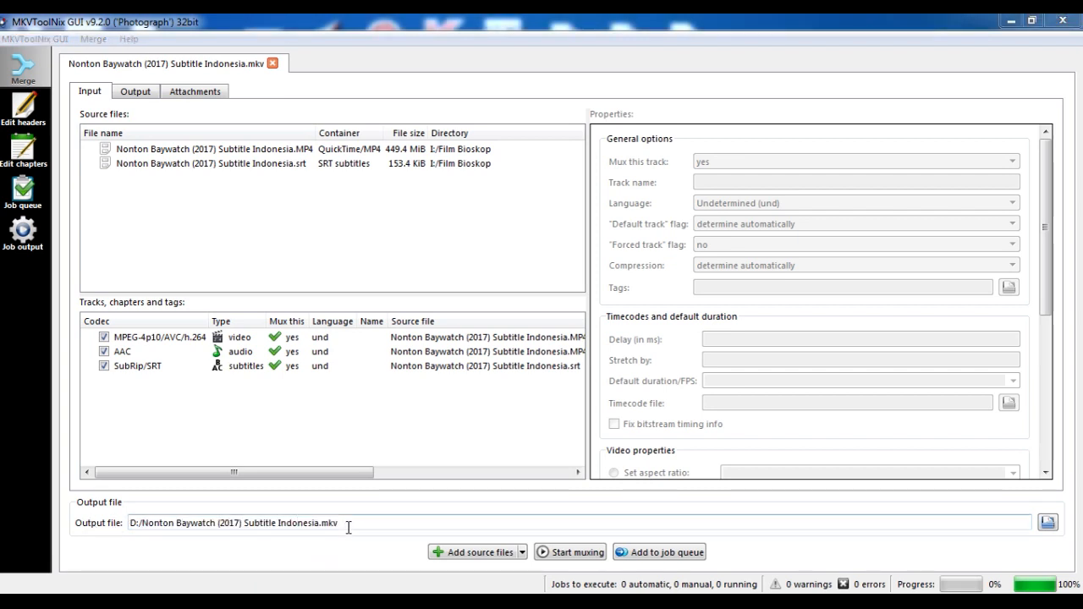
pyautogui.moveTo(353, 417)
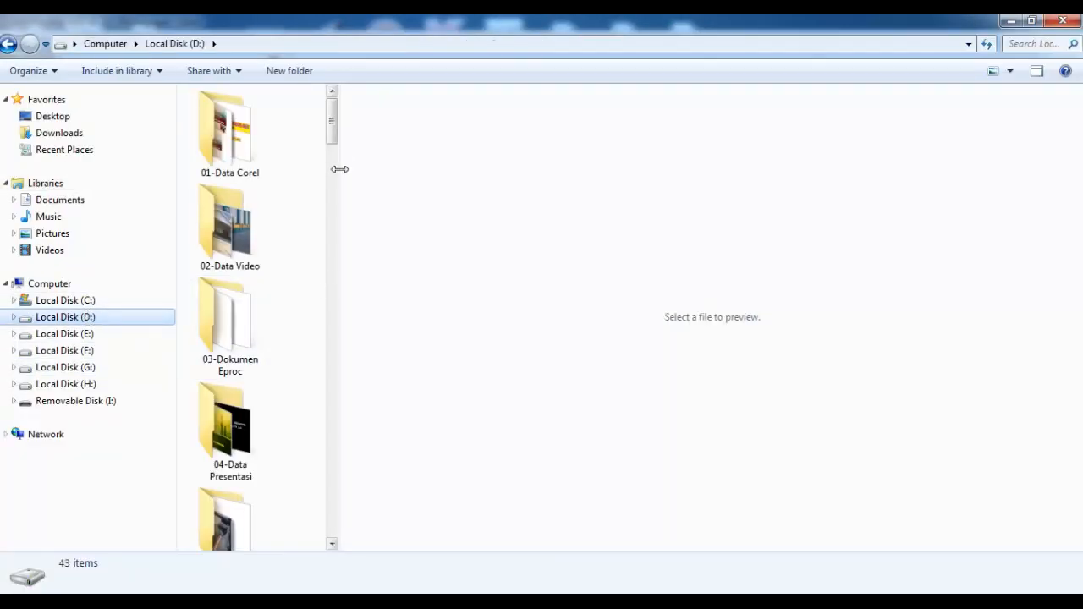
# Step: Scroll Local Disk (D:) to locate the 449 MB Baywatch MKV
pyautogui.scroll(-3)
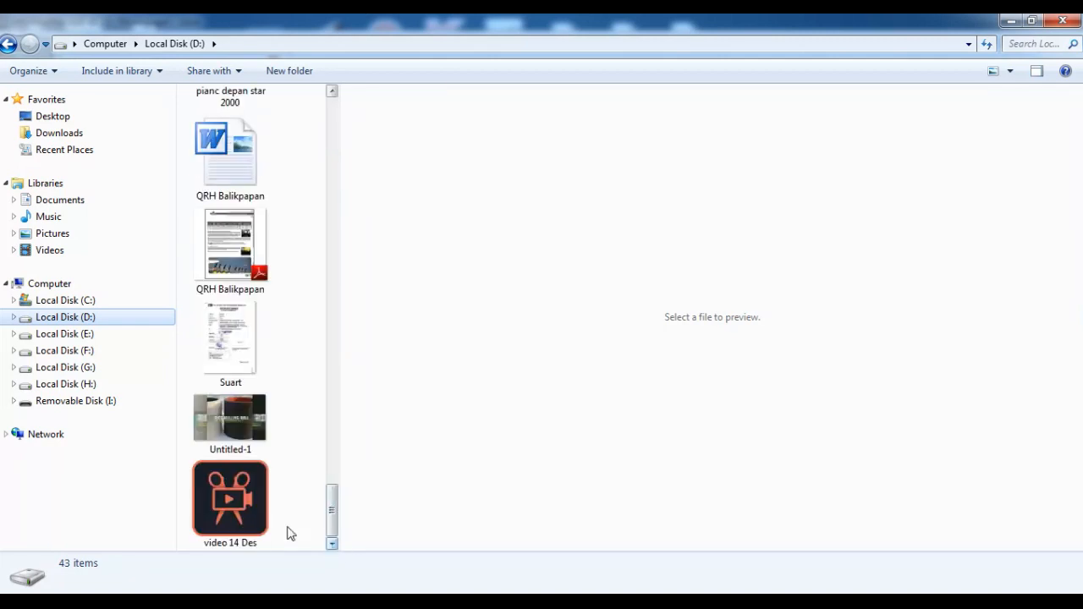
pyautogui.scroll(3)
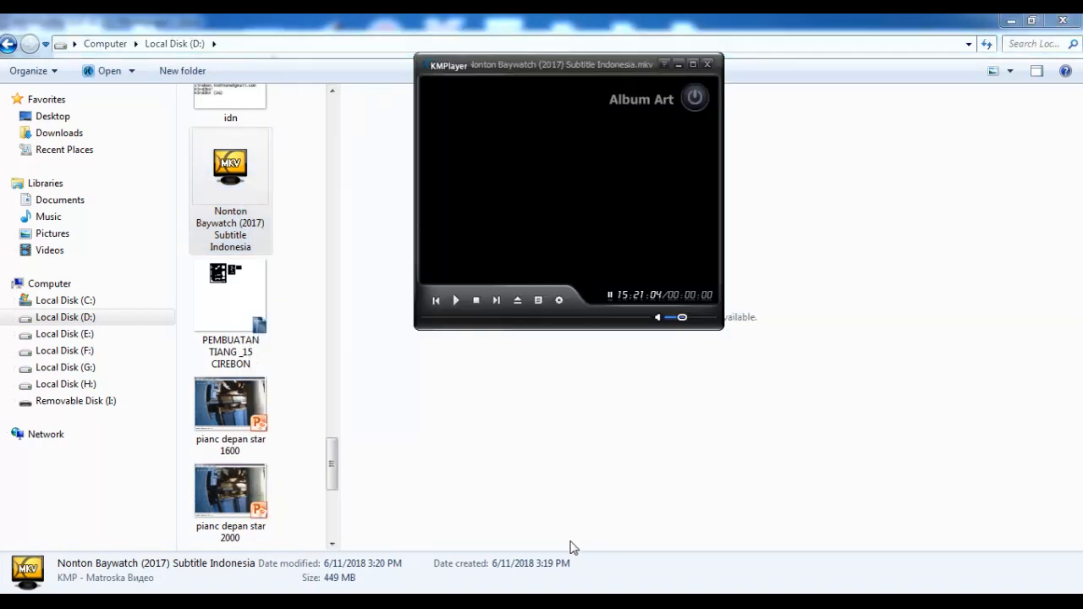
# Step: Play the Baywatch MKV in KMPlayer and maximize it to full screen
pyautogui.click(456, 301)
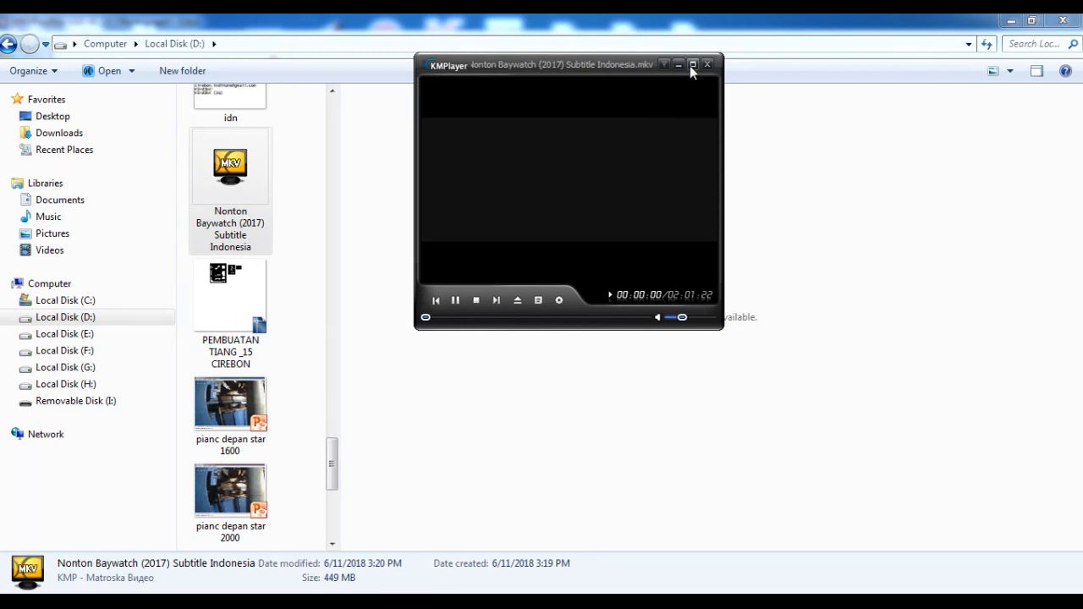
pyautogui.click(692, 63)
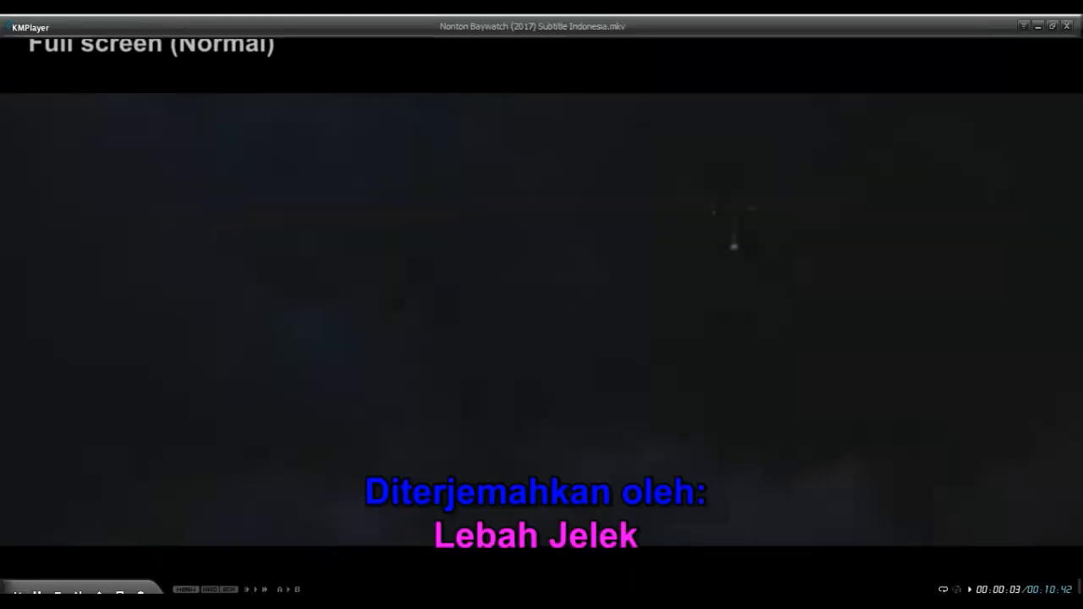